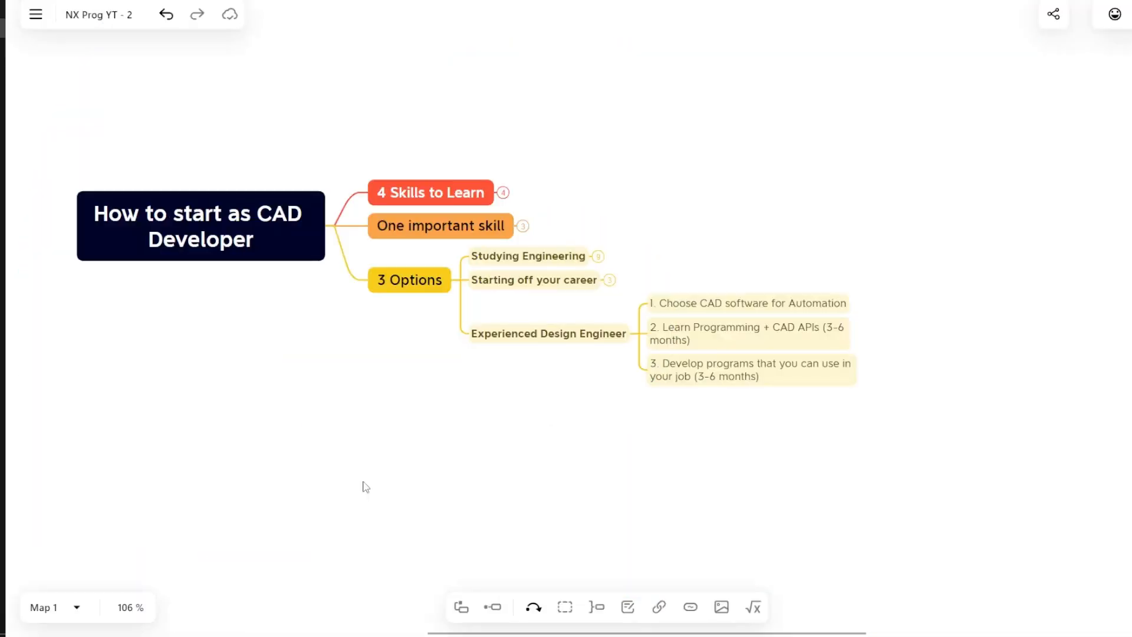
mouse_move(677, 523)
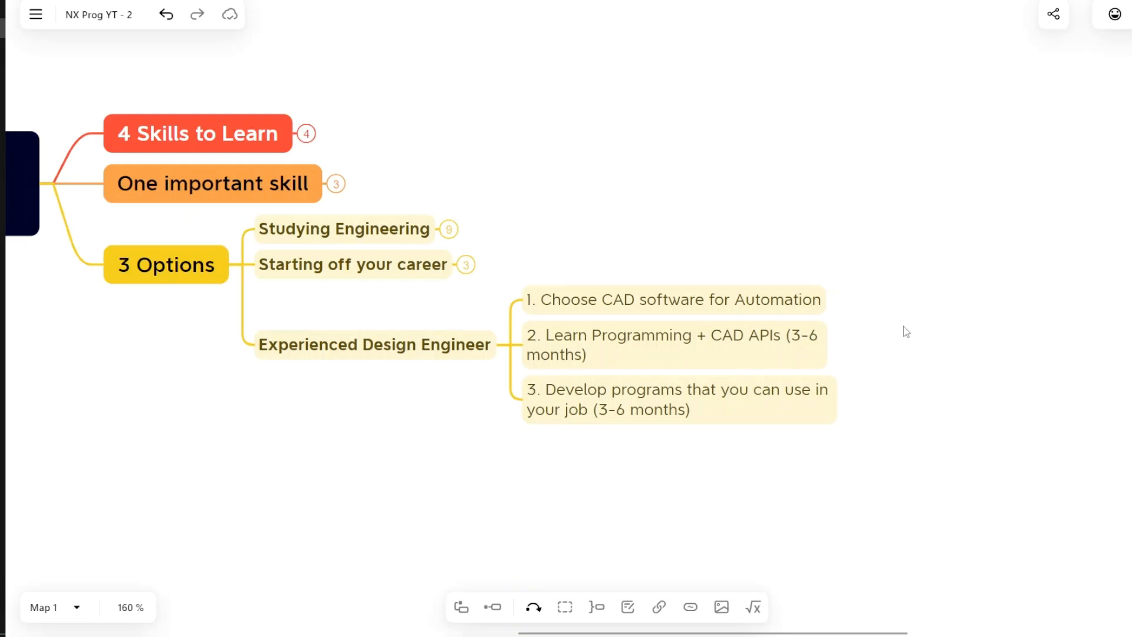
Expand the Experienced Design Engineer branch to show its three numbered steps
left_click(672, 299)
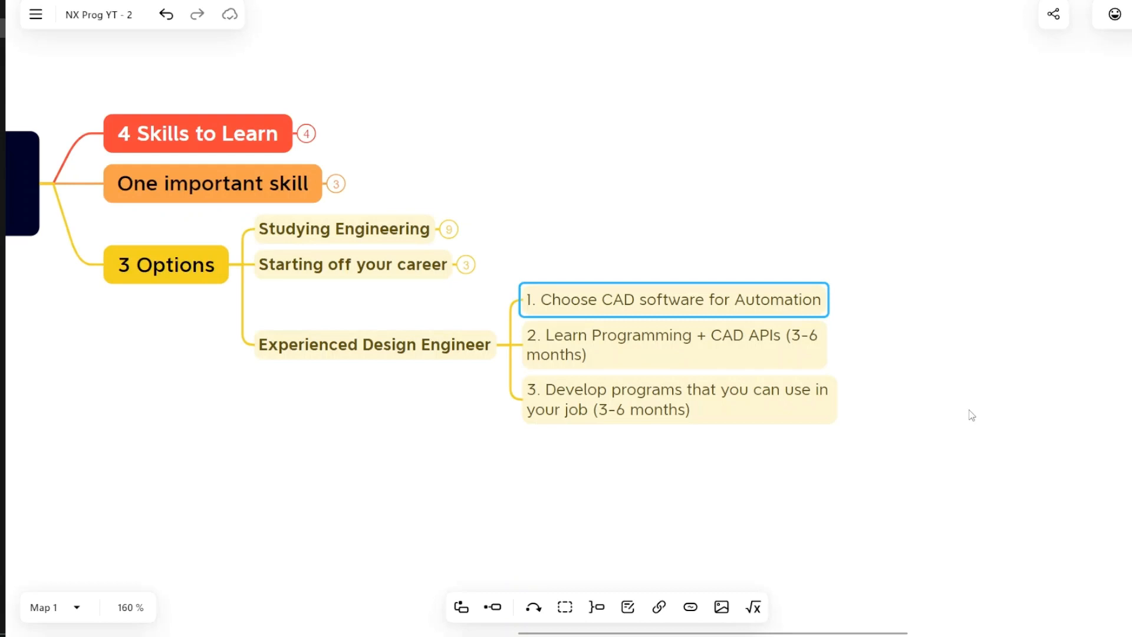
mouse_move(931, 429)
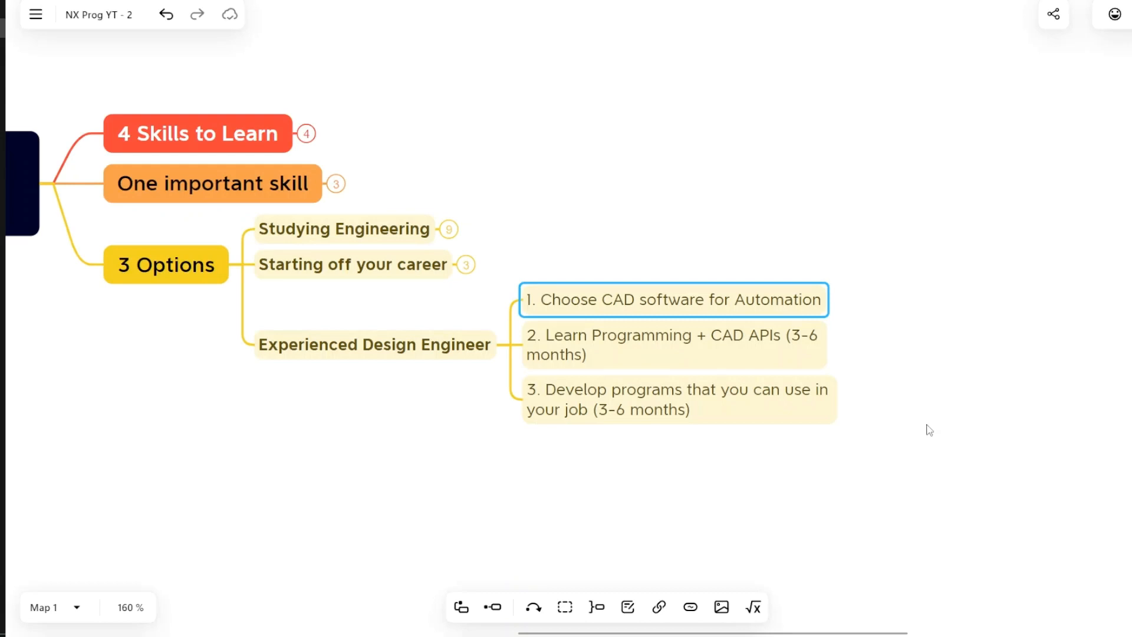
Collapse the Experienced Design Engineer branch, hiding its three steps behind a count marker
left_click(374, 345)
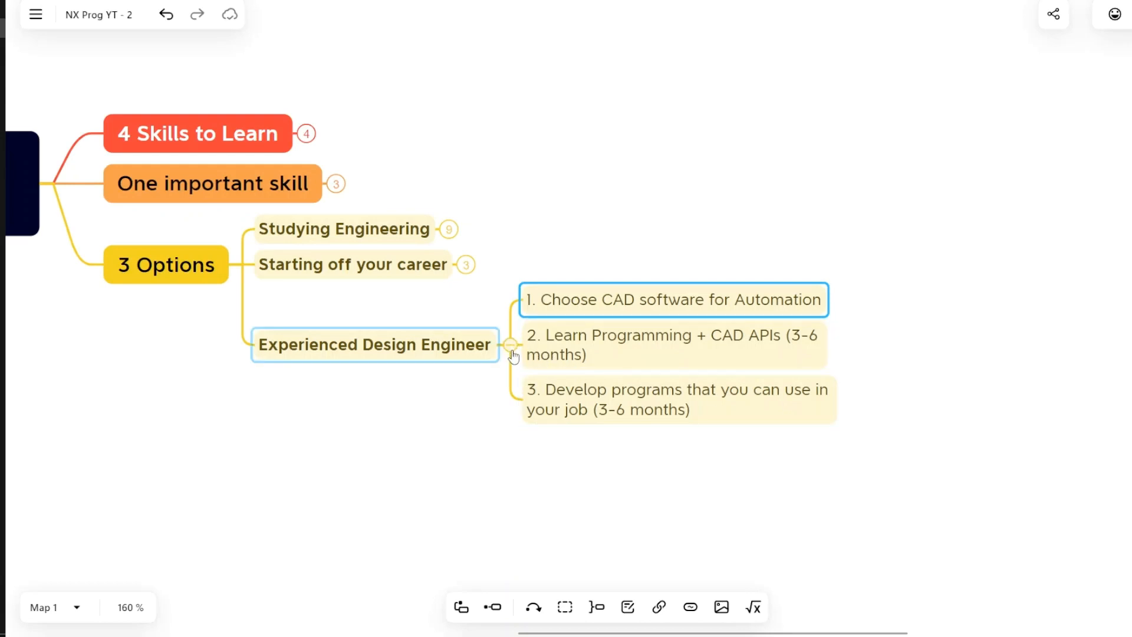
left_click(510, 345)
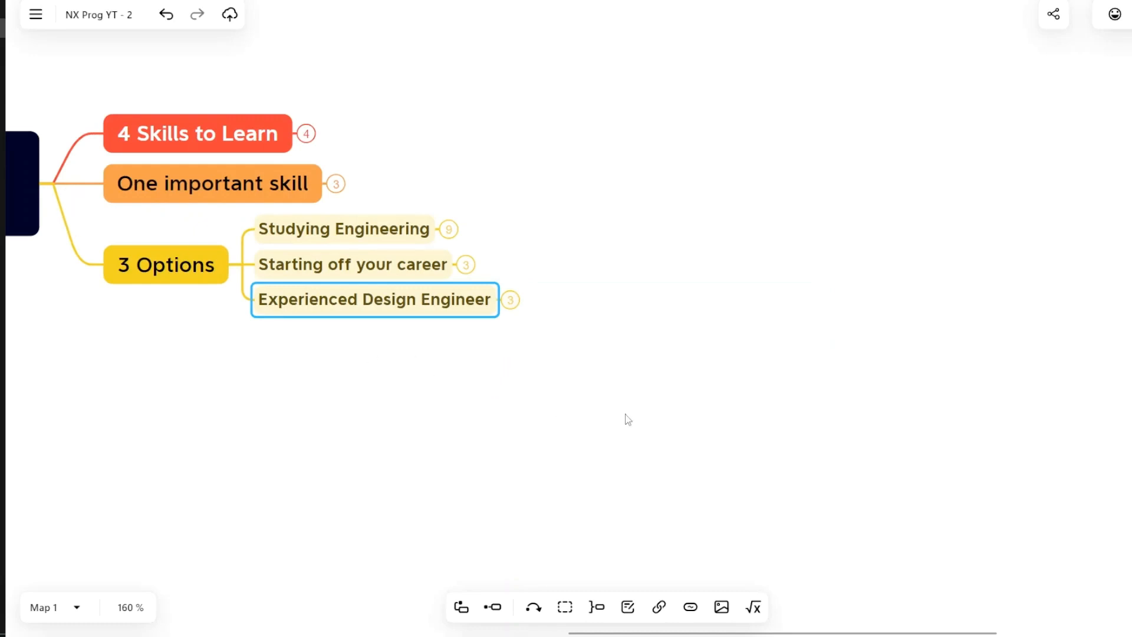
mouse_move(683, 416)
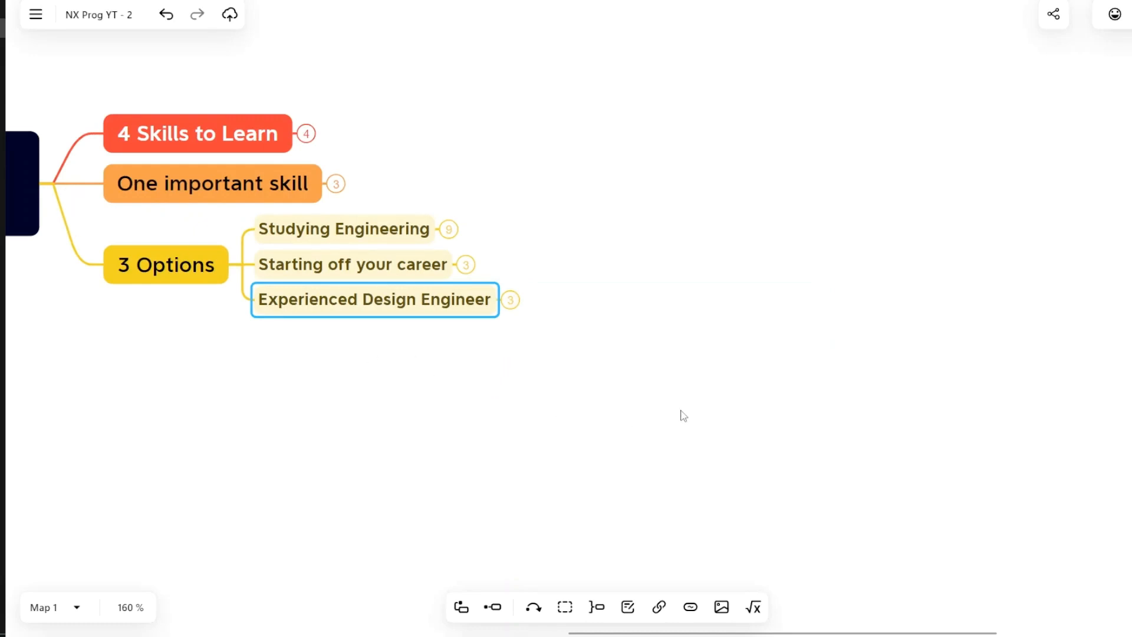